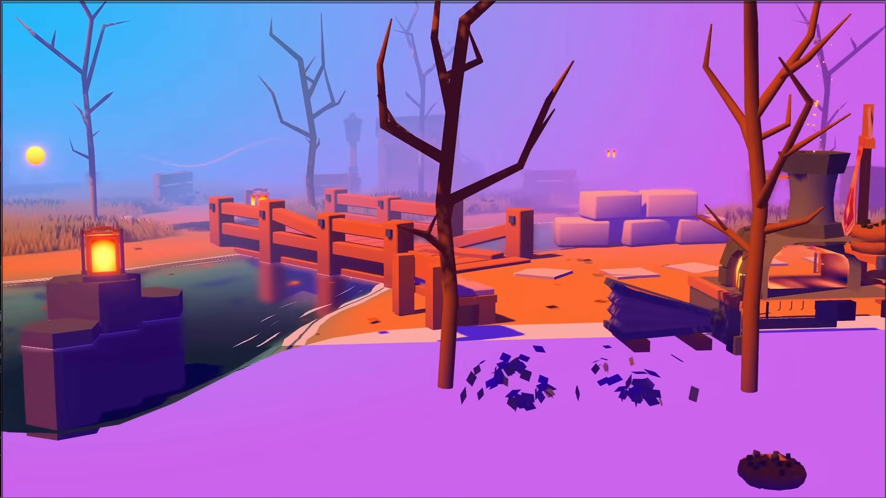
pyautogui.moveTo(443, 249)
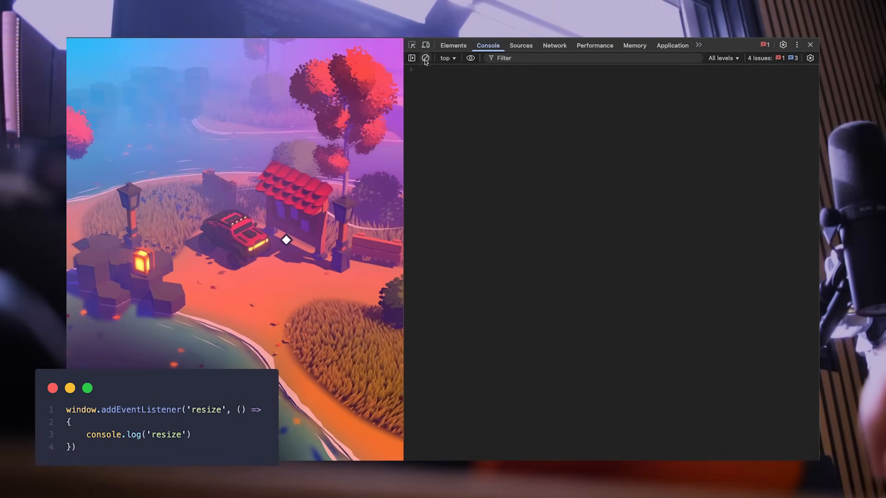
# Drag the DevTools divider to resize the viewport and confirm a single throttled resize log
pyautogui.moveTo(403, 240); pyautogui.dragTo(418, 240)
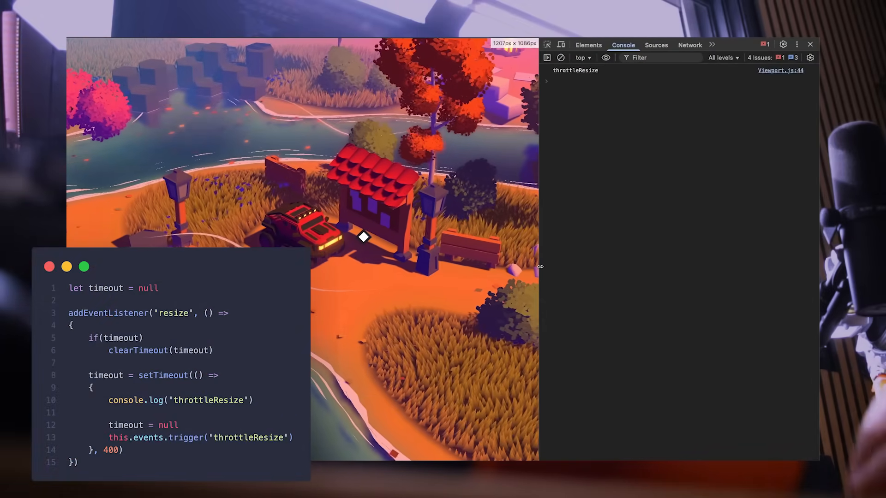
pyautogui.moveTo(539, 266); pyautogui.dragTo(460, 267)
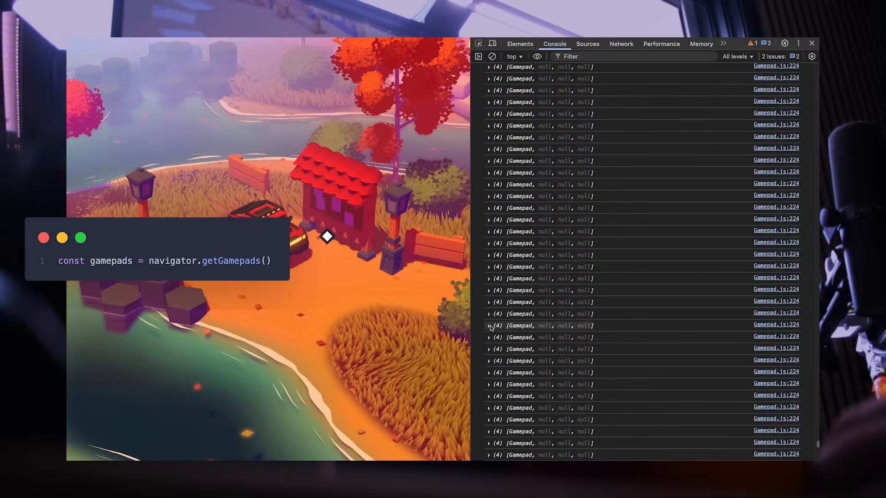
# Expand a logged Gamepad entry and its buttons list showing the DualSense's axes and 18 buttons
pyautogui.click(489, 325)
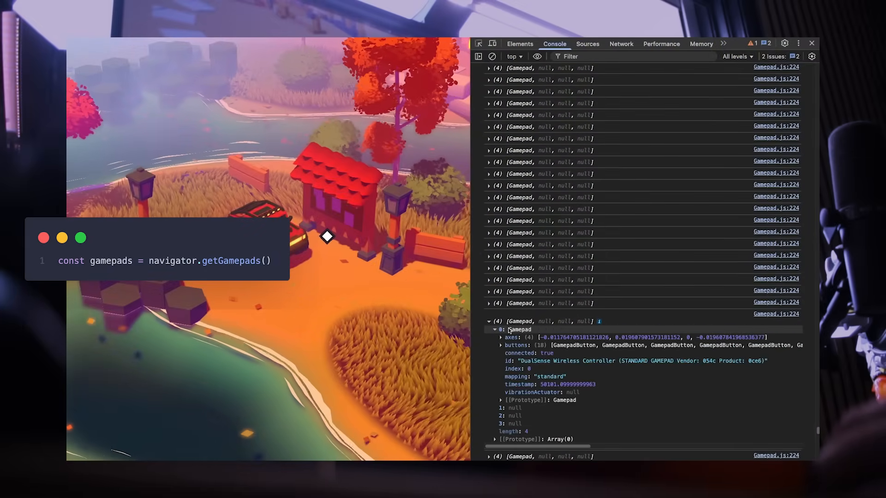
pyautogui.click(502, 345)
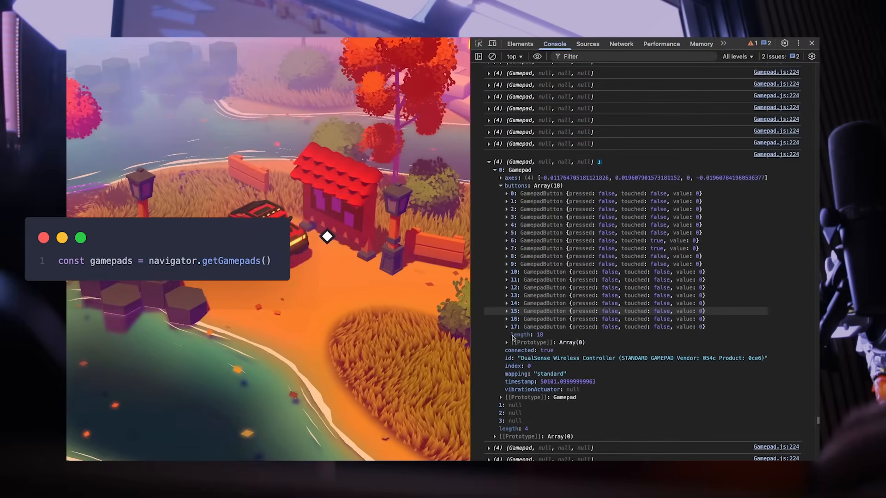
pyautogui.click(501, 178)
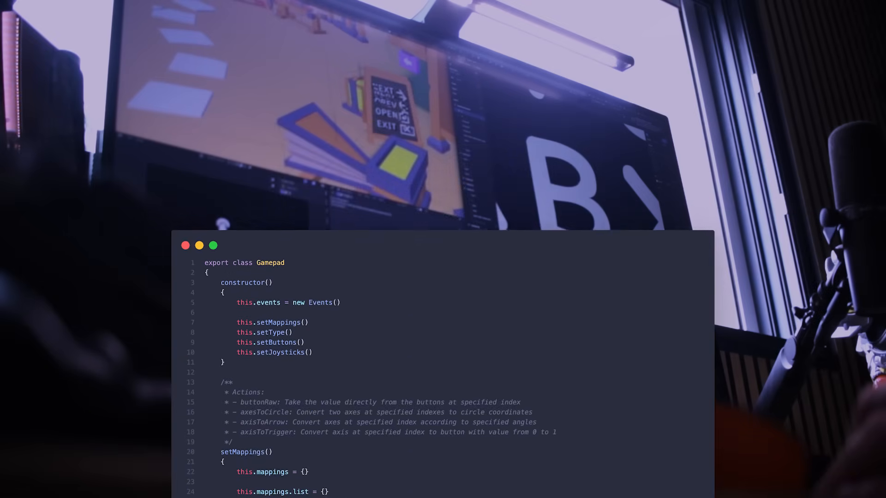
pyautogui.scroll(-3)
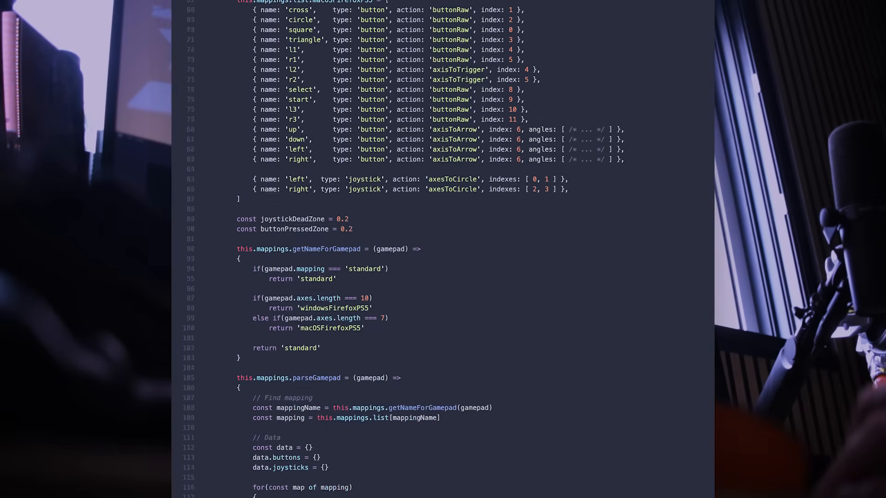
pyautogui.scroll(-3)
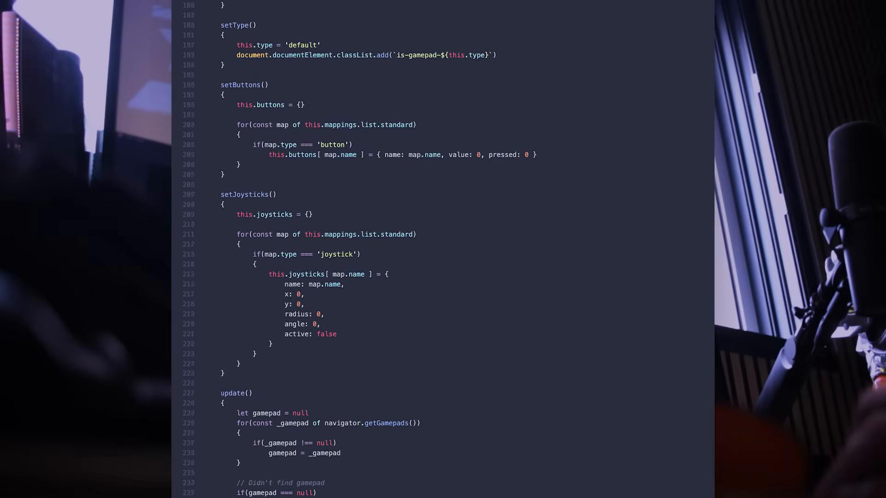
pyautogui.scroll(-3)
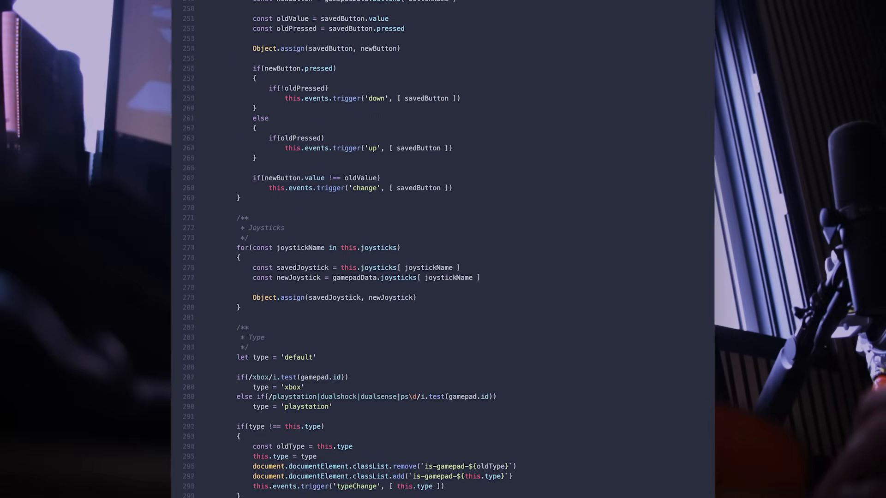
pyautogui.scroll(-3)
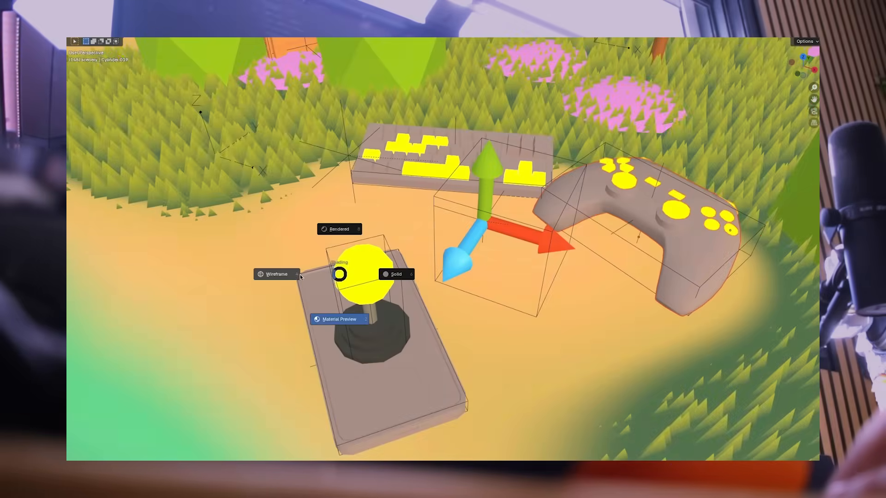
pyautogui.click(276, 274)
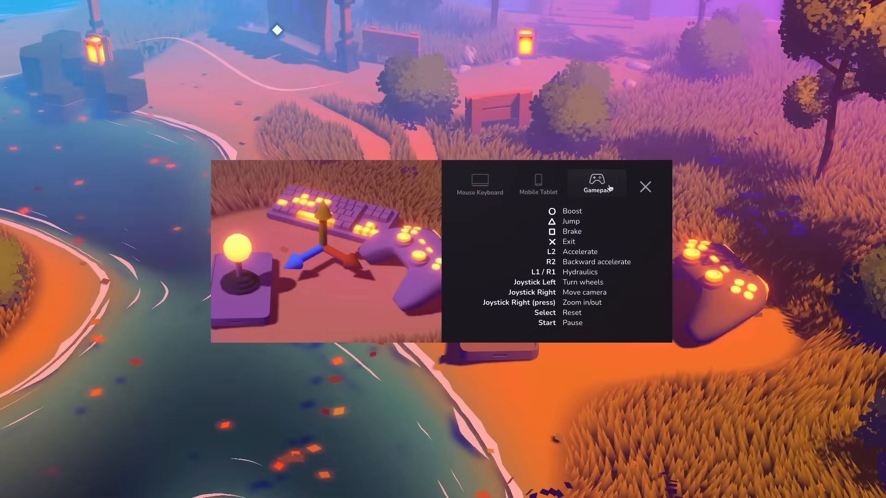
# Close the controls modal via its X button, returning to the Controls marker beside the car
pyautogui.click(645, 187)
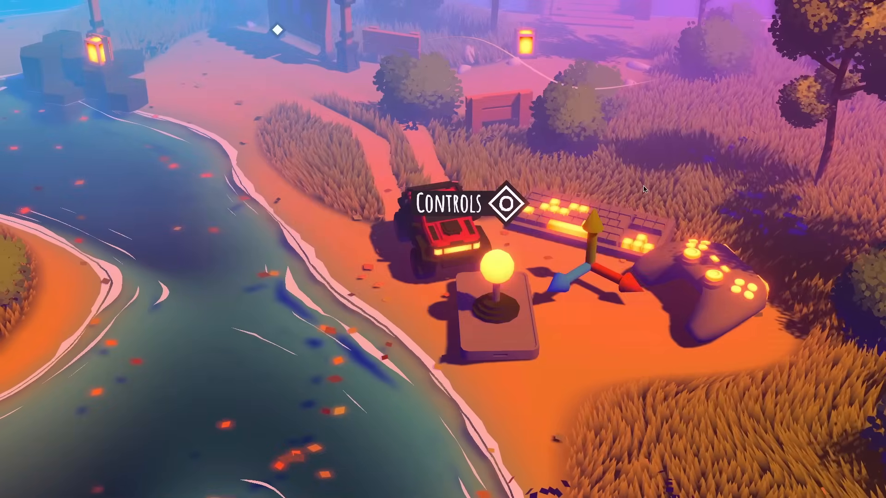